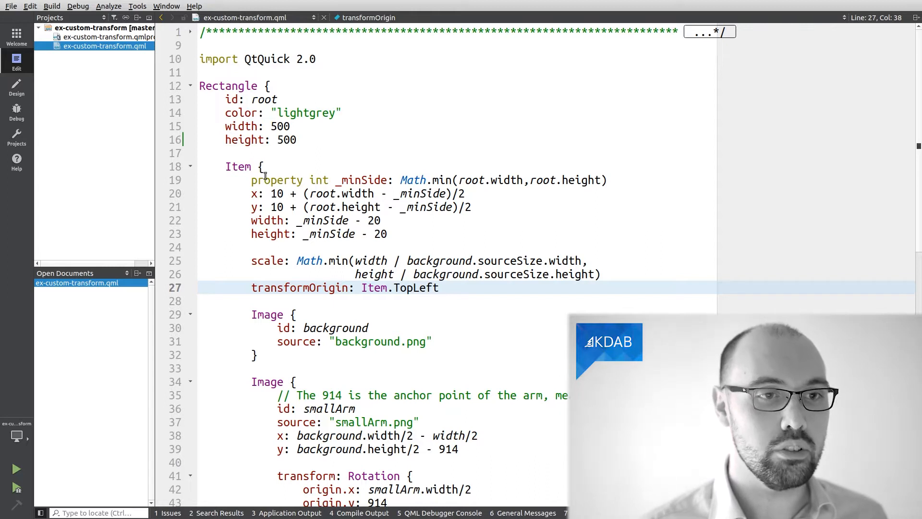
Reach the External Tools page of the Options dialog via Tools > External > Configure.
{"action": "left_click", "coordinate": [137, 5]}
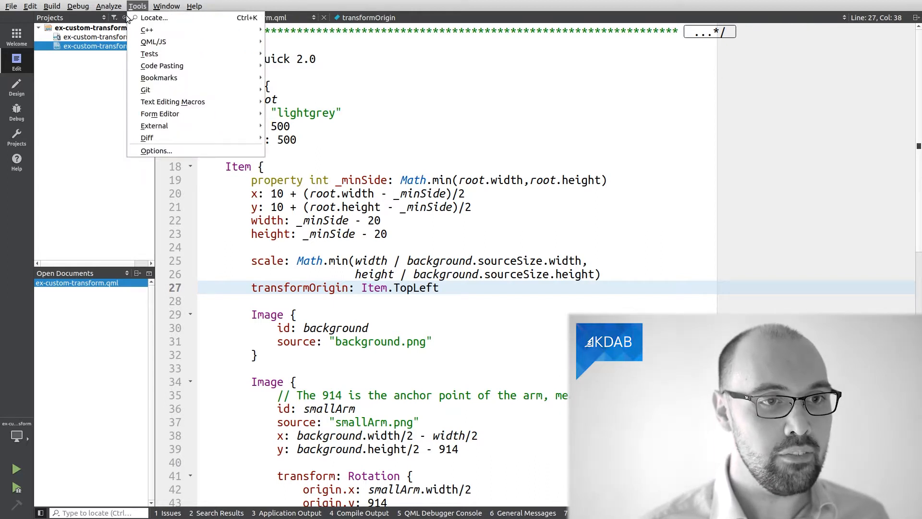
{"action": "mouse_move", "coordinate": [159, 113]}
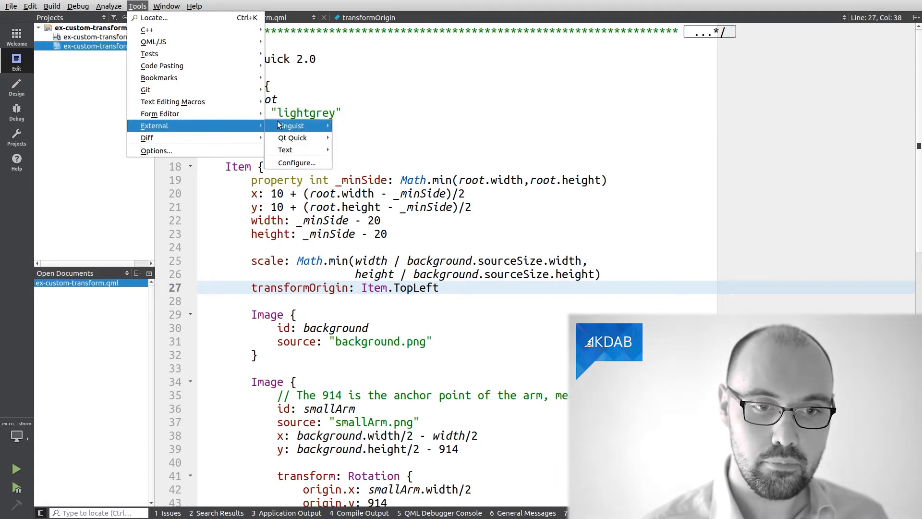
{"action": "mouse_move", "coordinate": [292, 138]}
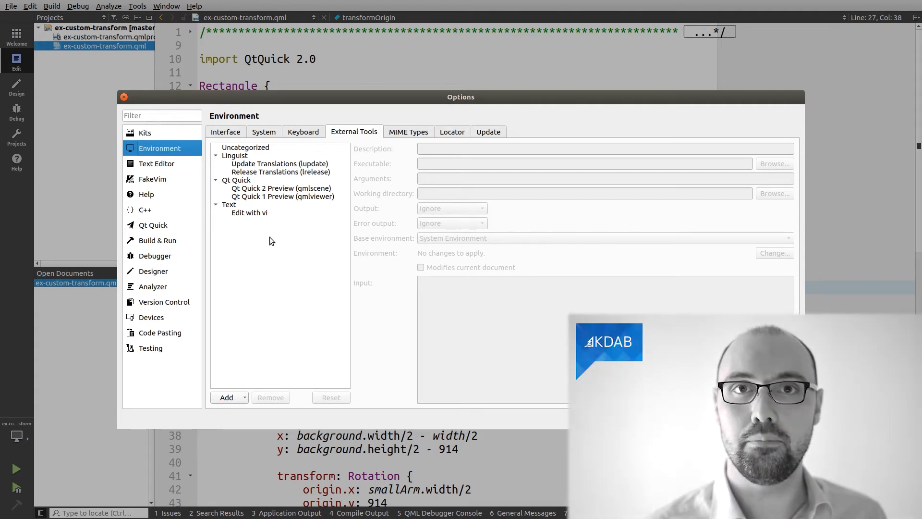
Add a tool category named KDAB and add a new tool entry under it.
{"action": "left_click", "coordinate": [227, 397]}
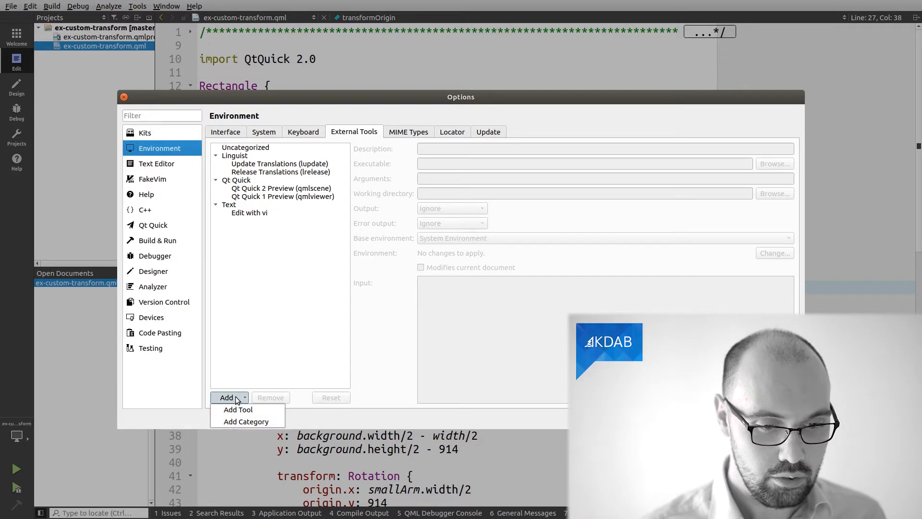
{"action": "mouse_move", "coordinate": [246, 421]}
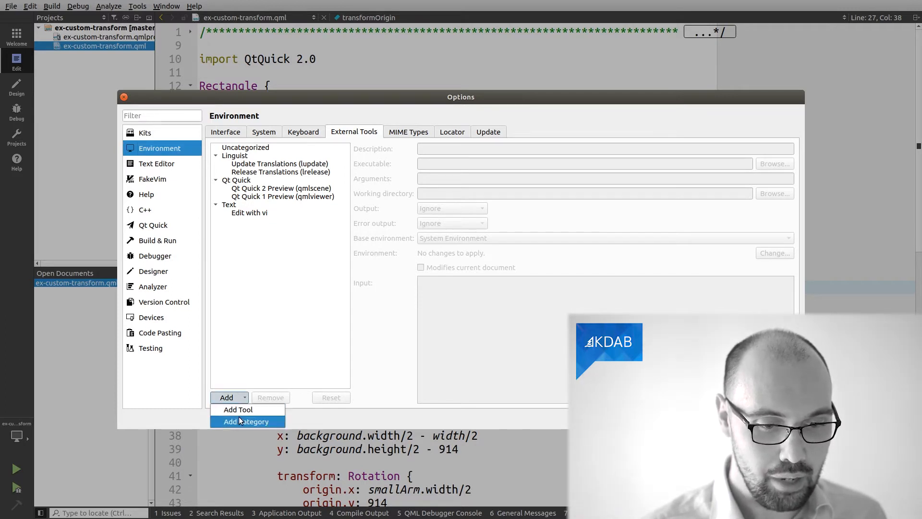
{"action": "left_click", "coordinate": [247, 420]}
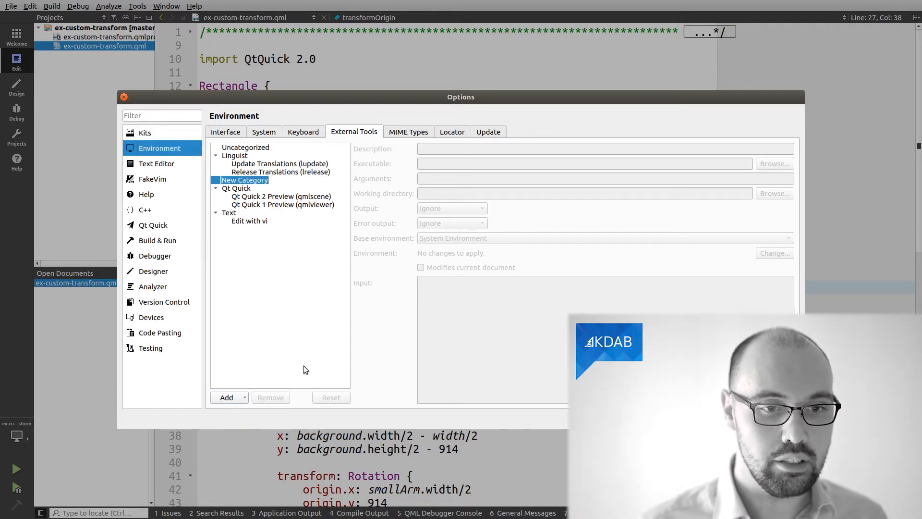
{"action": "type", "text": "KDAB"}
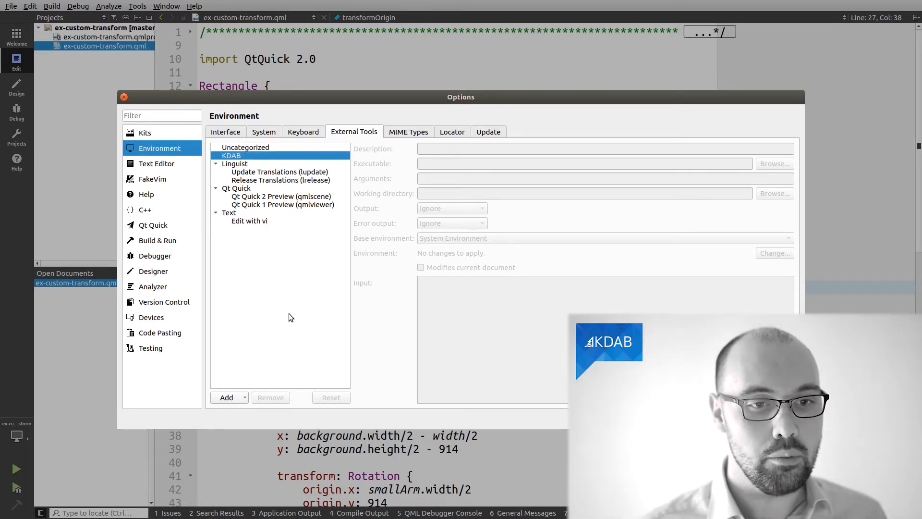
{"action": "left_click", "coordinate": [227, 397]}
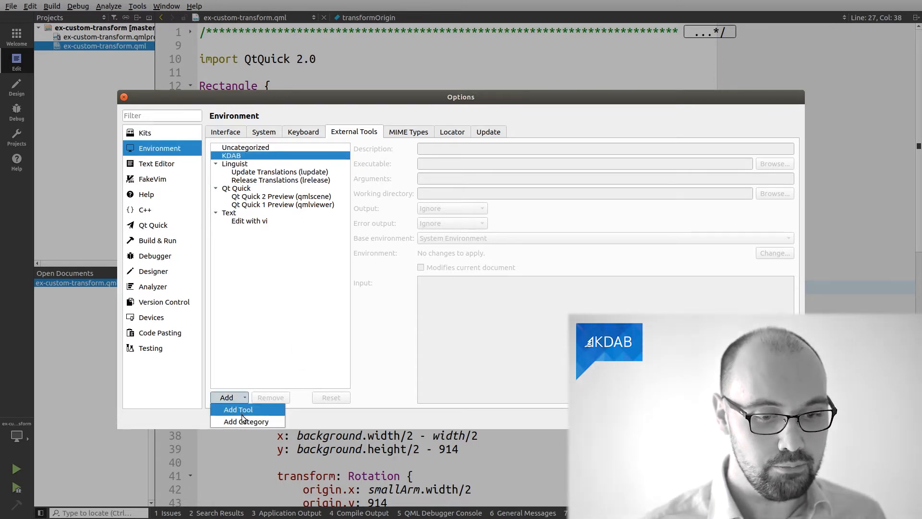
{"action": "left_click", "coordinate": [237, 409]}
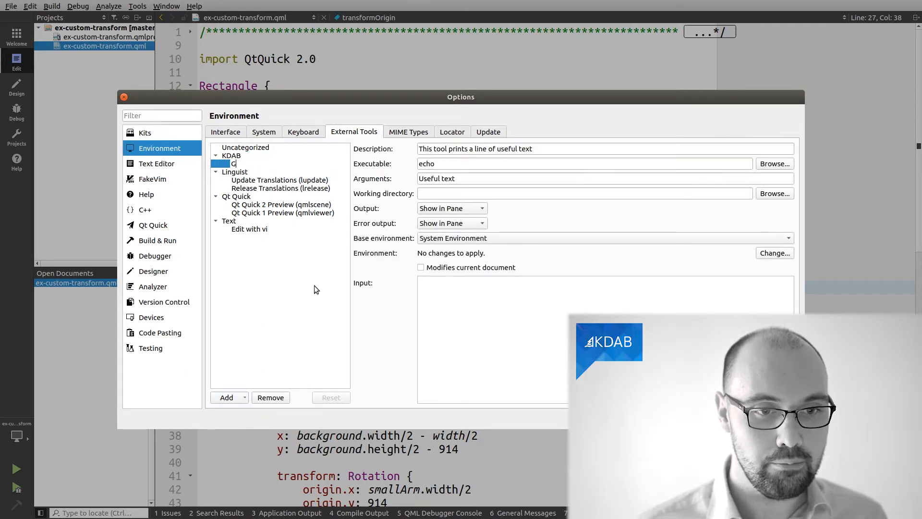
Name the tool GammaRay with description GammaRay, executable /home/peppe/kdab/GammaRay/build/bin./gammaray, empty arguments, and confirm with OK.
{"action": "type", "text": "ammaRay"}
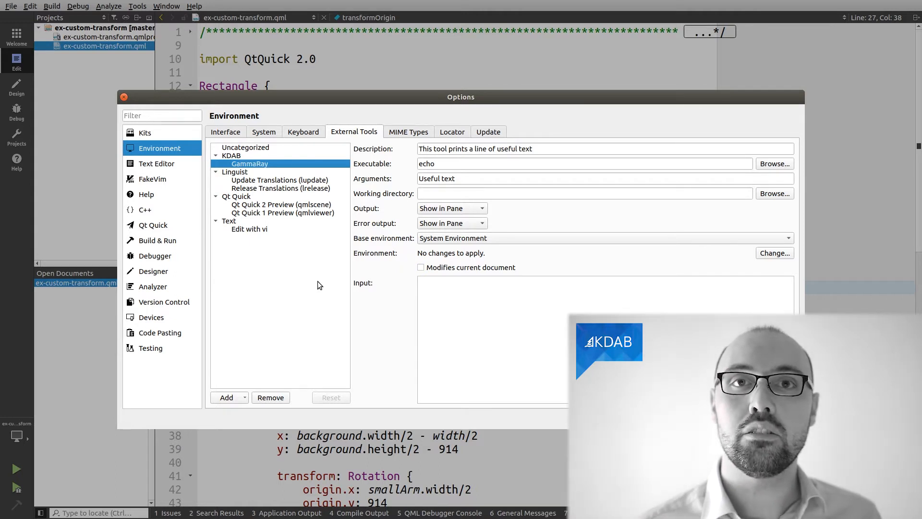
{"action": "mouse_move", "coordinate": [546, 188]}
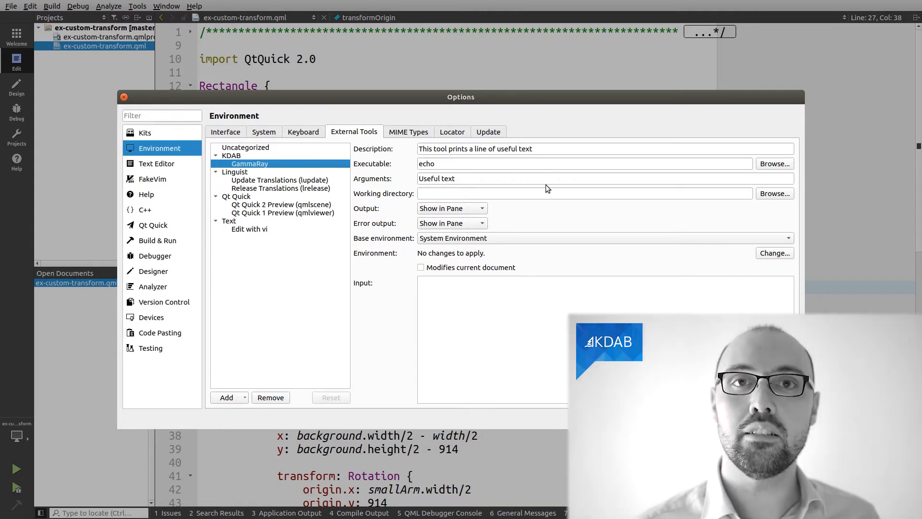
{"action": "mouse_move", "coordinate": [551, 144]}
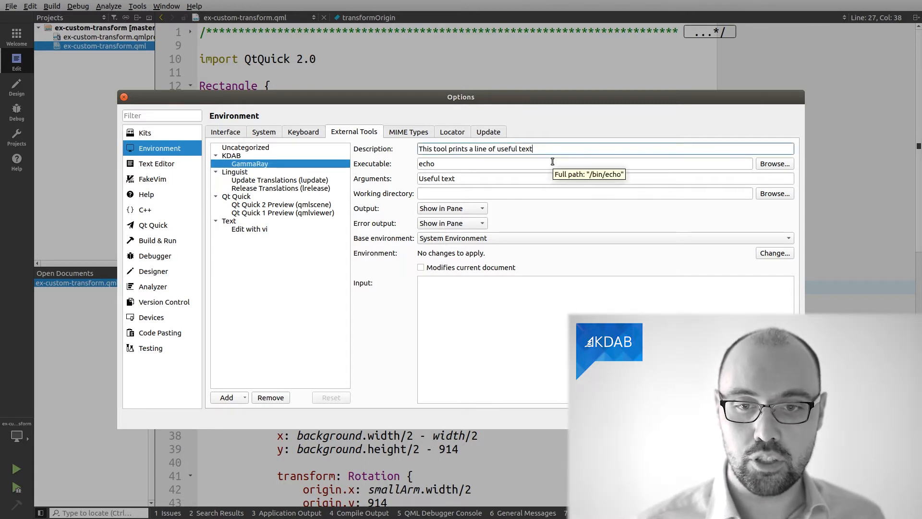
{"action": "type", "text": "Gama"}
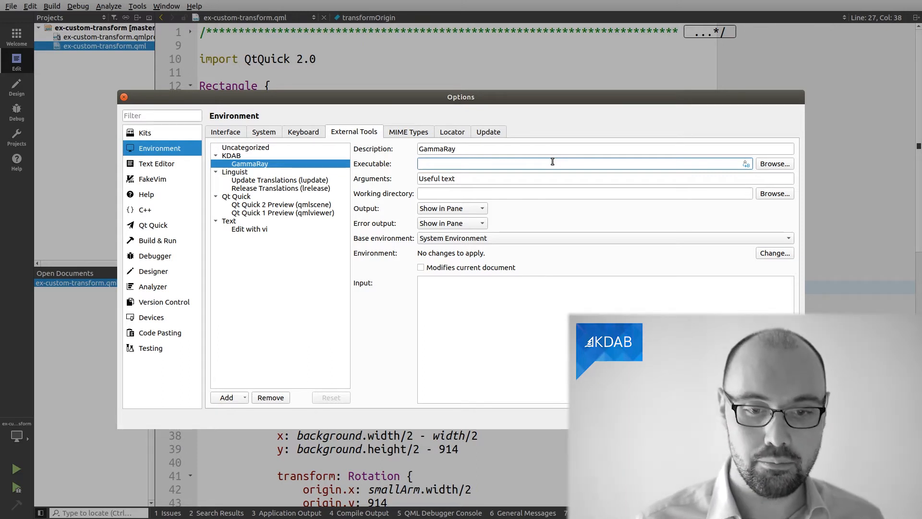
{"action": "type", "text": "/home/peppe/kdab/GammaRay/build/bin./gammaray"}
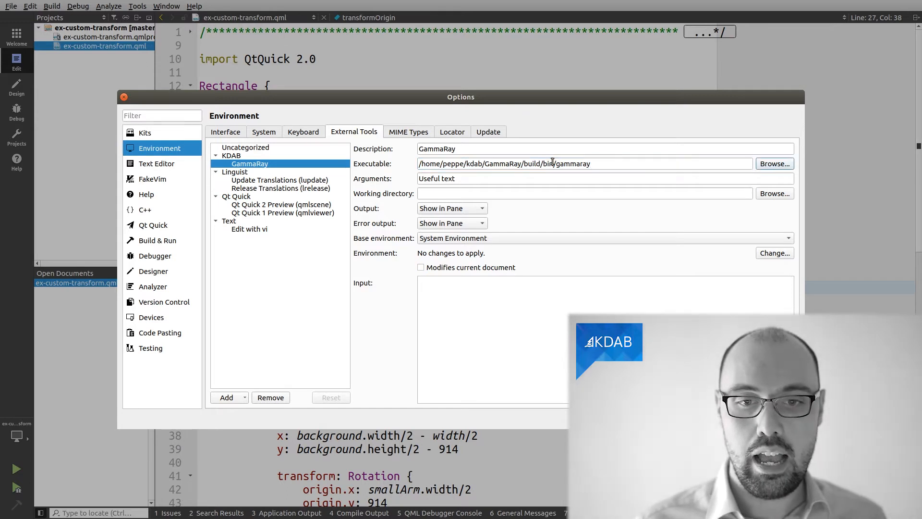
{"action": "triple_click", "coordinate": [436, 179]}
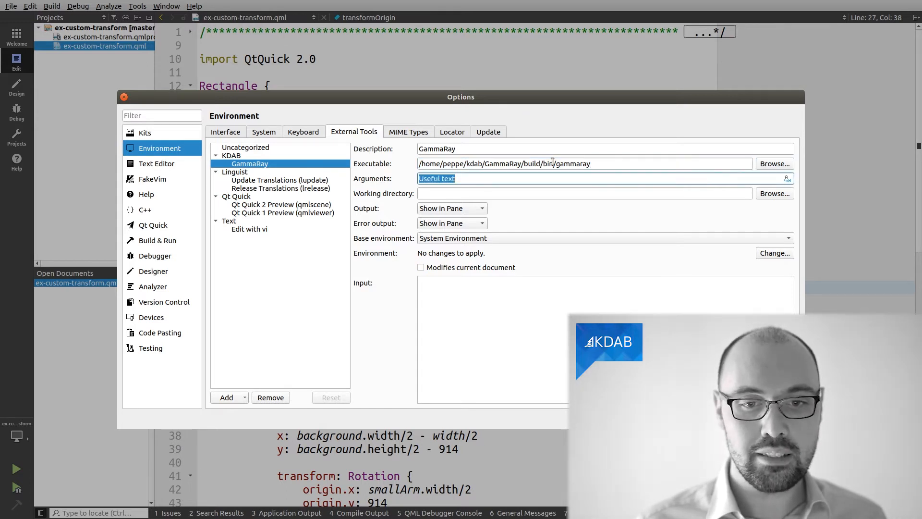
{"action": "key", "text": "Delete"}
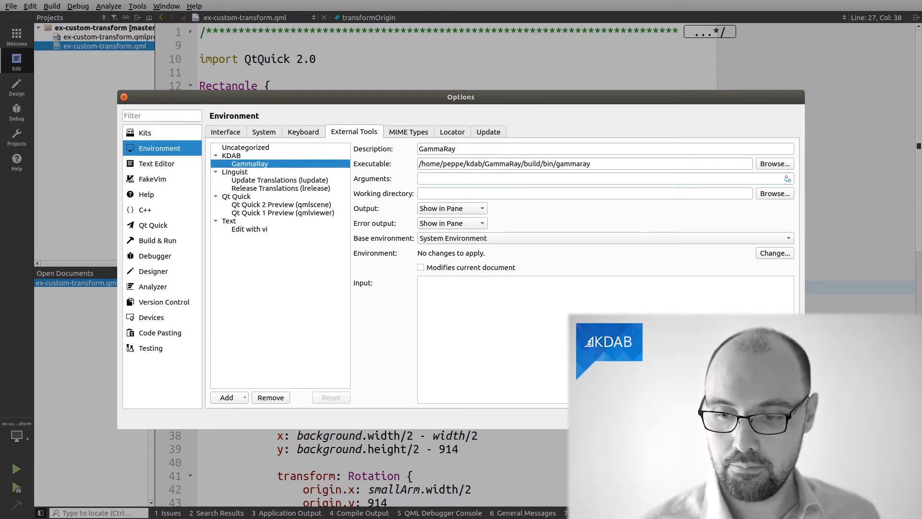
{"action": "left_click", "coordinate": [124, 98]}
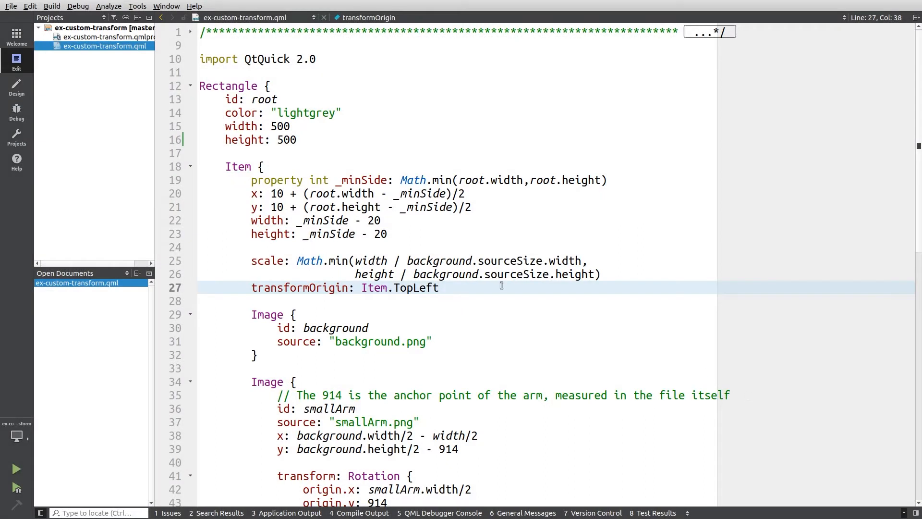
Launch GammaRay from Tools > External > KDAB, then close its launcher window.
{"action": "left_click", "coordinate": [138, 5]}
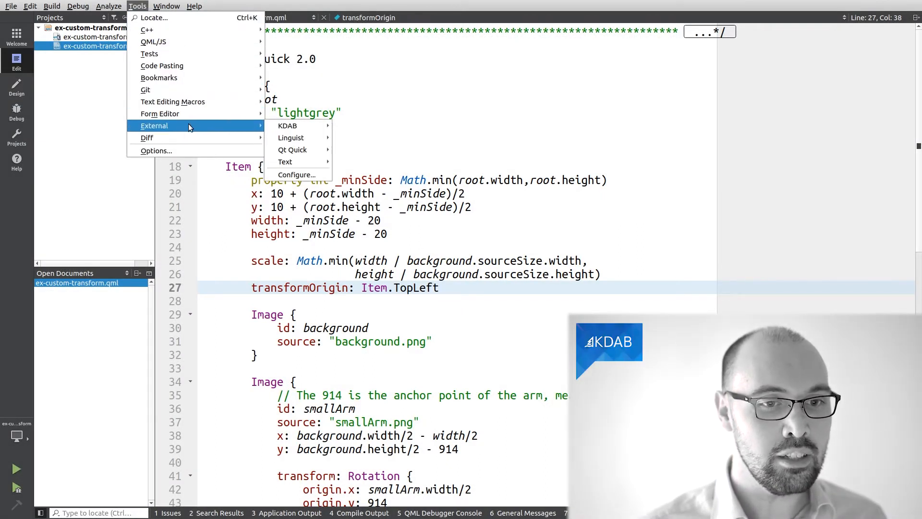
{"action": "mouse_move", "coordinate": [287, 125]}
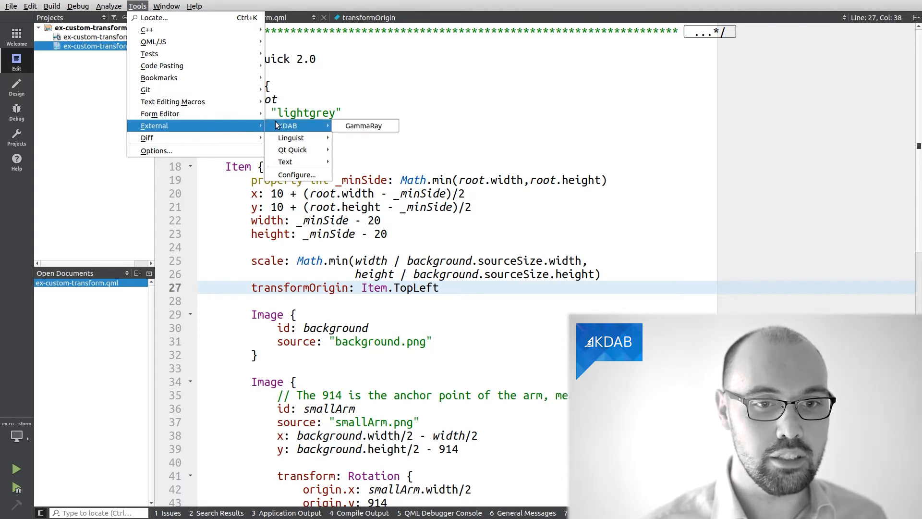
{"action": "mouse_move", "coordinate": [363, 125]}
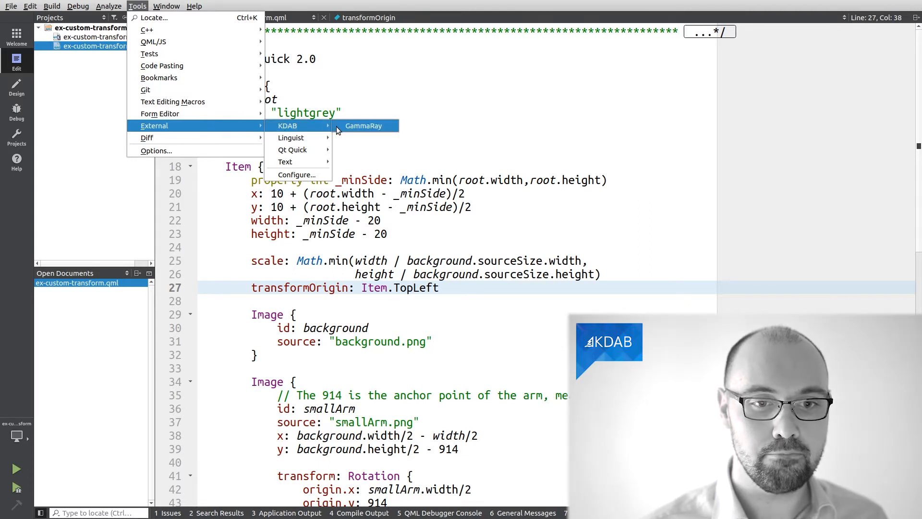
{"action": "left_click", "coordinate": [363, 125]}
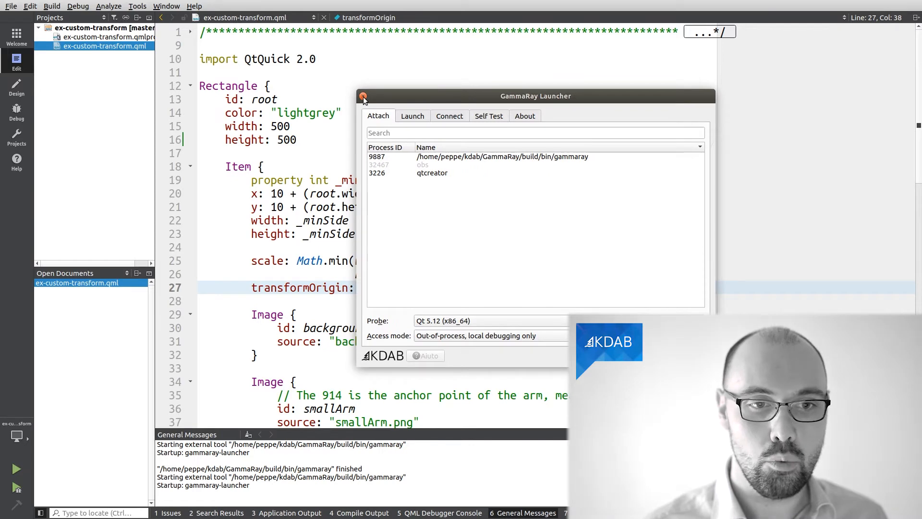
{"action": "left_click", "coordinate": [363, 97]}
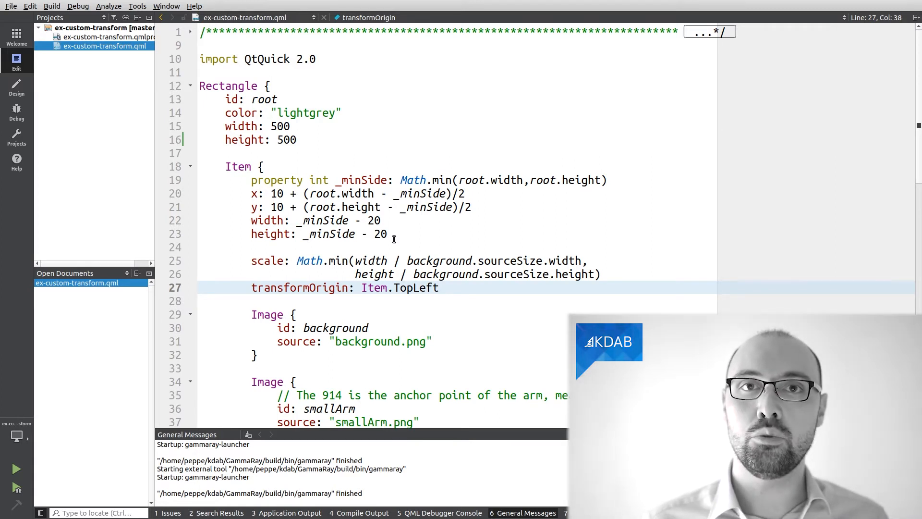
{"action": "left_click", "coordinate": [438, 287]}
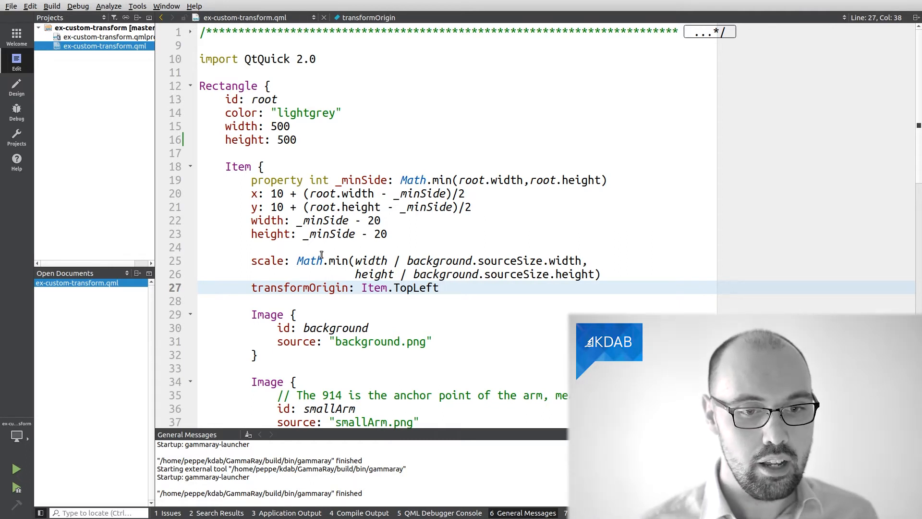
Run the clock scene in Qt Quick 2 Preview, launch GammaRay and attach it to the qmlscene process.
{"action": "left_click", "coordinate": [17, 468]}
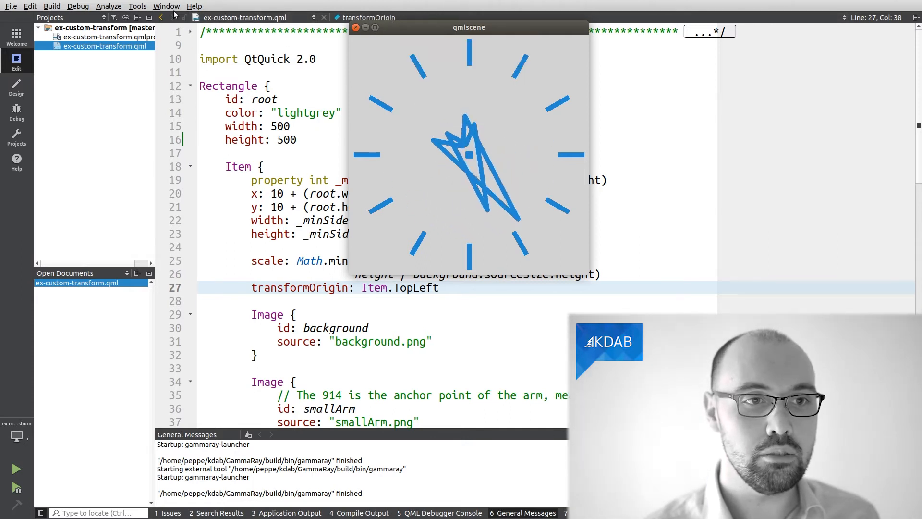
{"action": "left_click", "coordinate": [137, 5]}
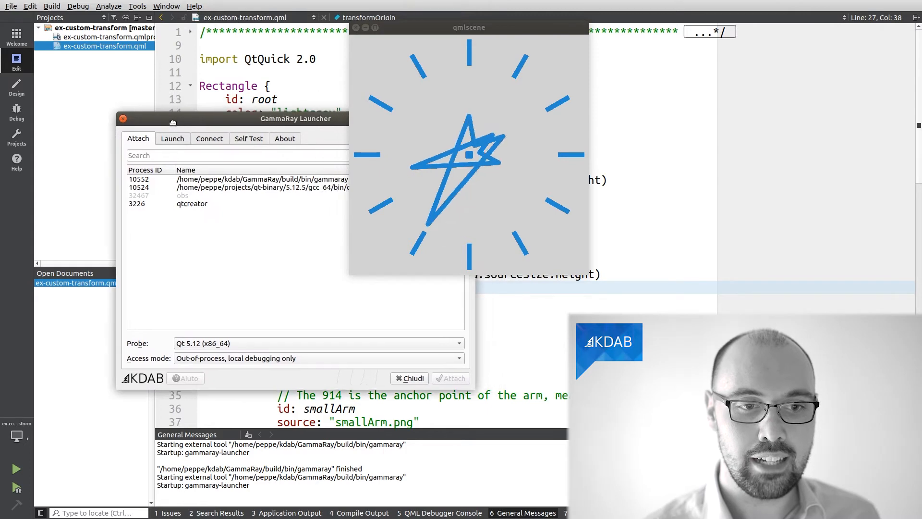
{"action": "left_click_drag", "start_coordinate": [295, 118], "coordinate": [222, 90]}
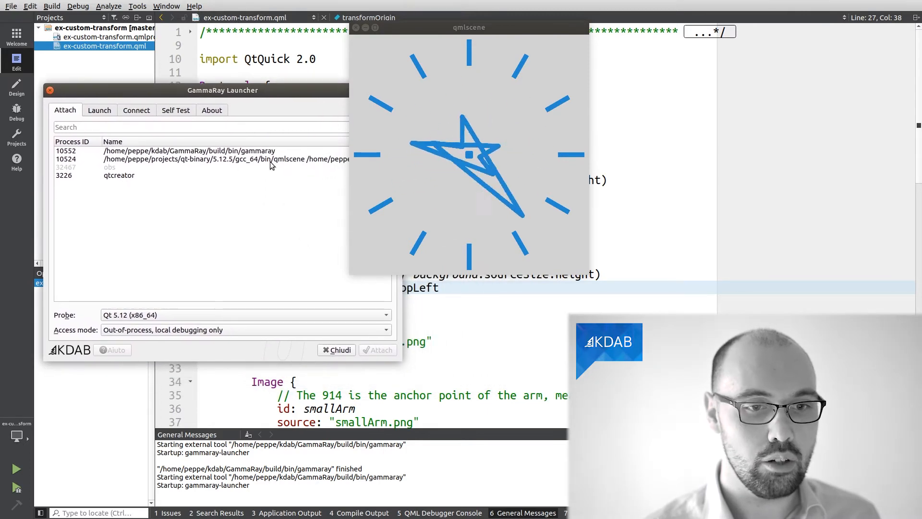
{"action": "left_click", "coordinate": [378, 349]}
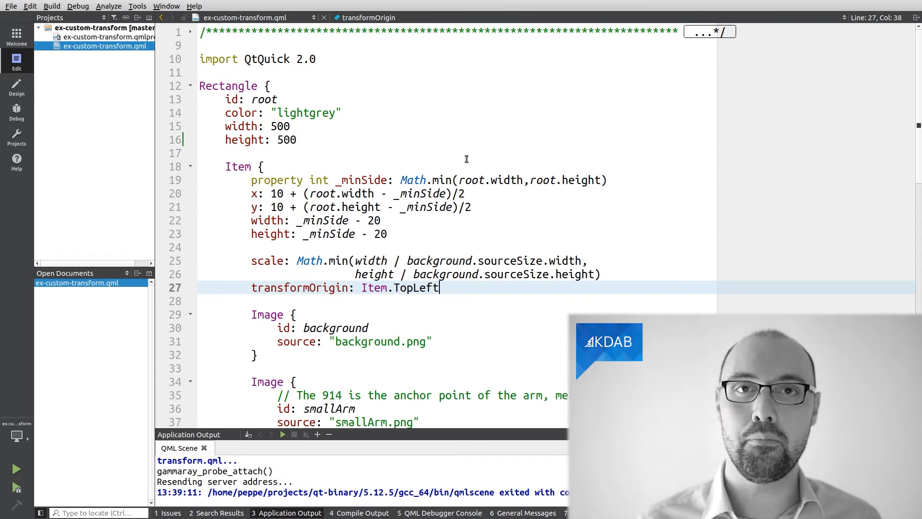
{"action": "mouse_move", "coordinate": [424, 63]}
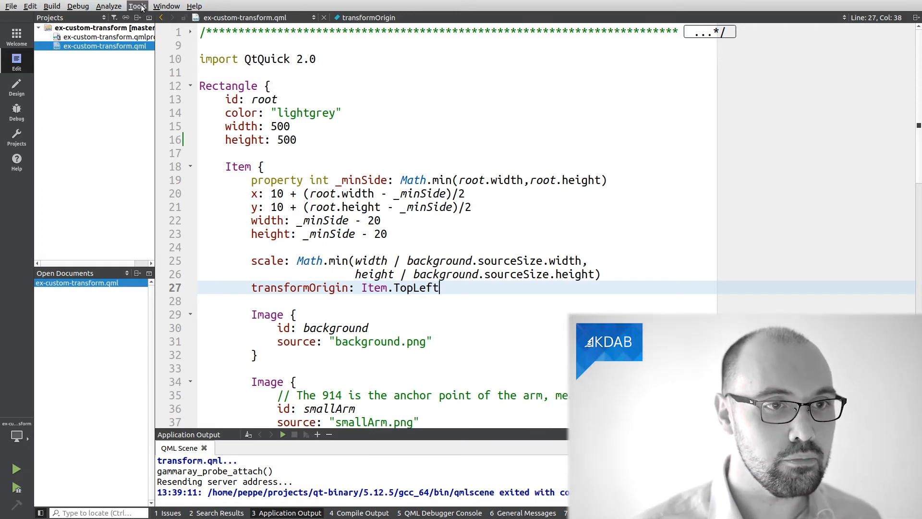
Reach the Keyboard shortcuts page under Environment in Tools > Options.
{"action": "left_click", "coordinate": [136, 5]}
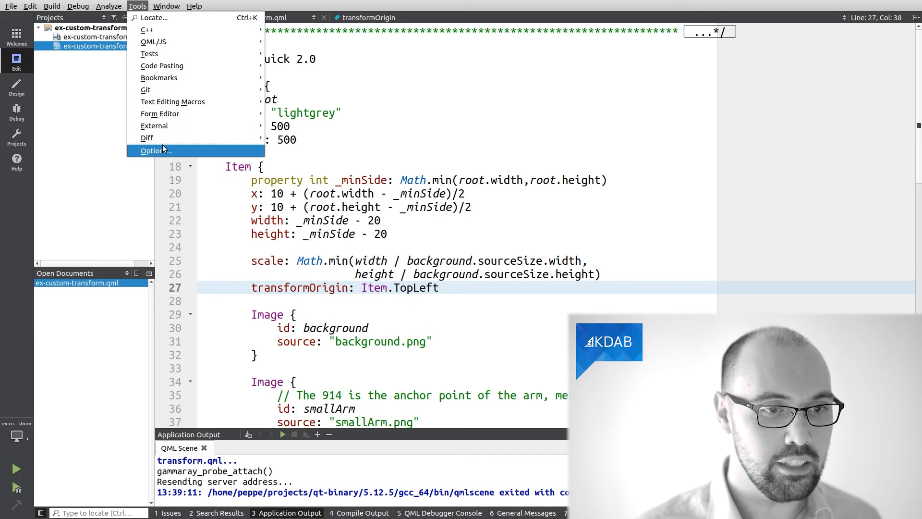
{"action": "left_click", "coordinate": [154, 151]}
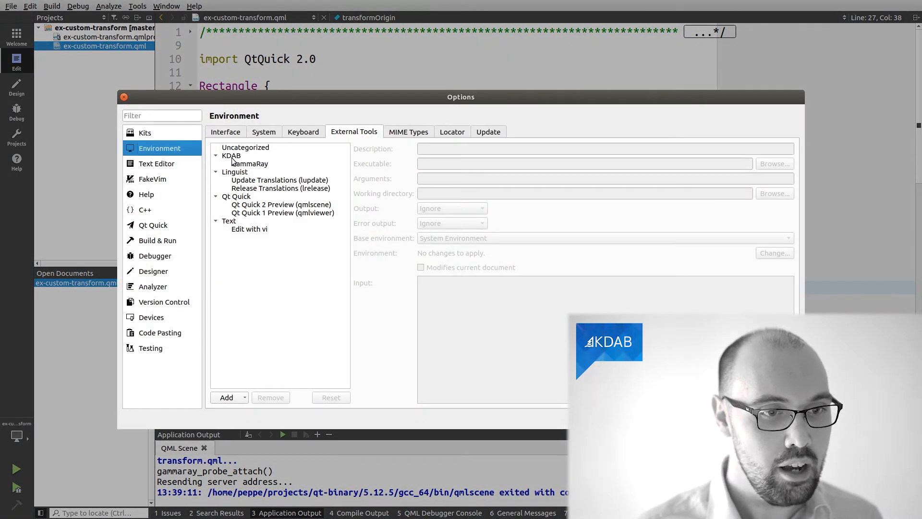
{"action": "mouse_move", "coordinate": [174, 178]}
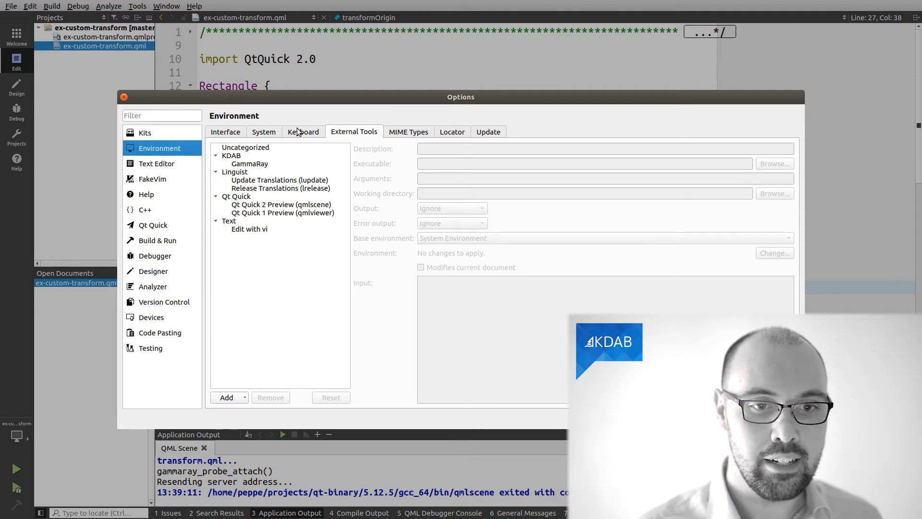
{"action": "left_click", "coordinate": [303, 131]}
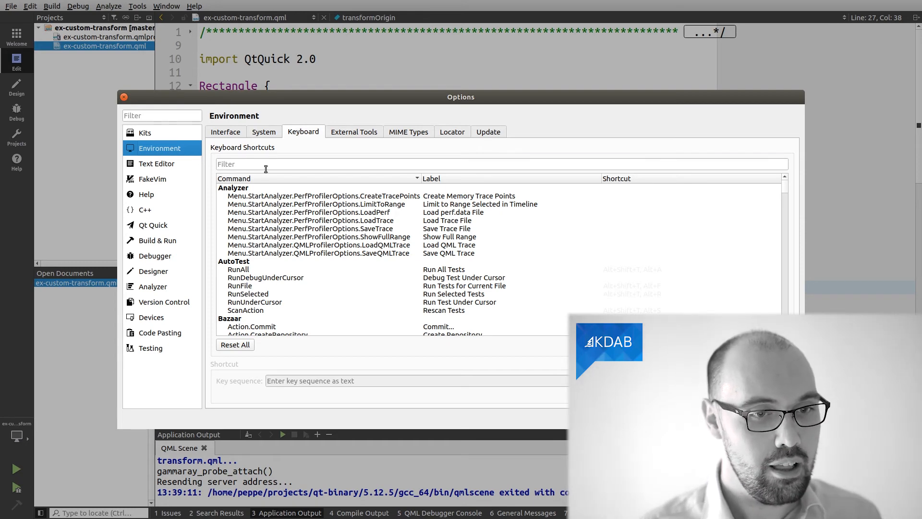
Filter for Gamma, assign Ctrl+Alt+G to External.GammaRay and confirm with OK.
{"action": "type", "text": "Gamma"}
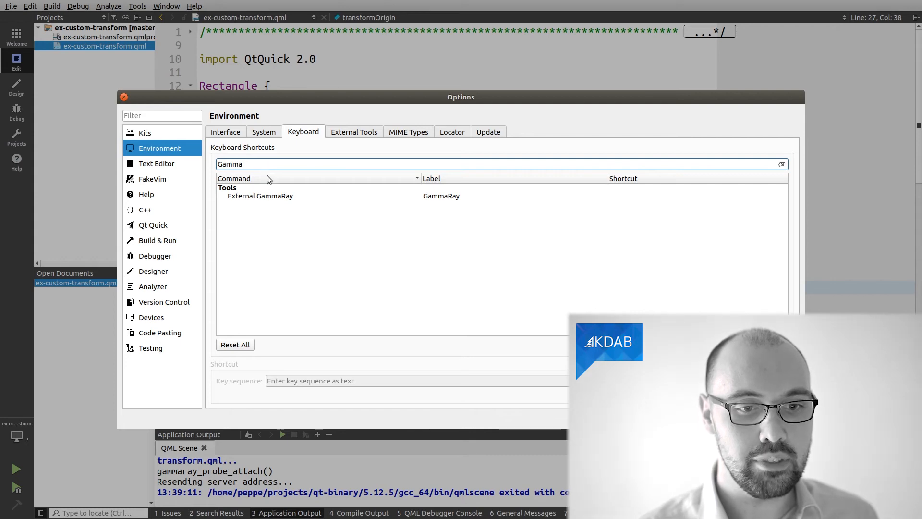
{"action": "left_click", "coordinate": [441, 196]}
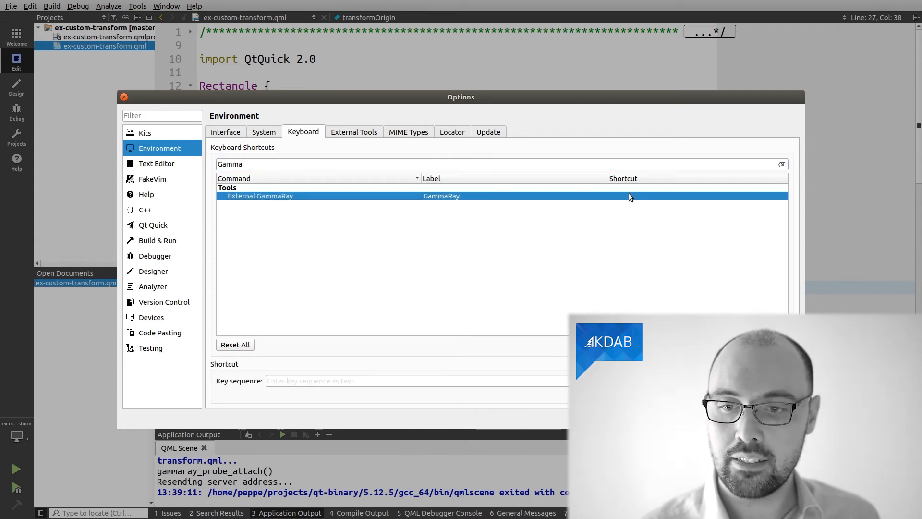
{"action": "mouse_move", "coordinate": [593, 232]}
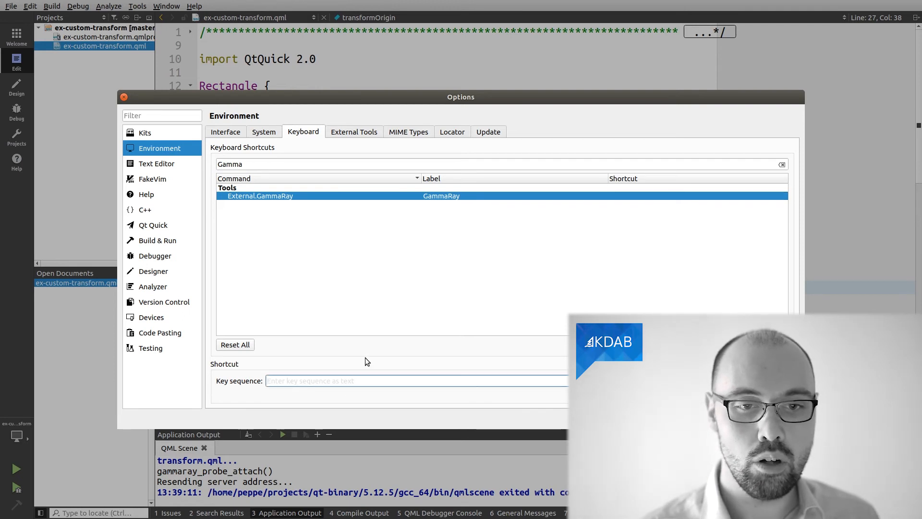
{"action": "type", "text": "Ctrl"}
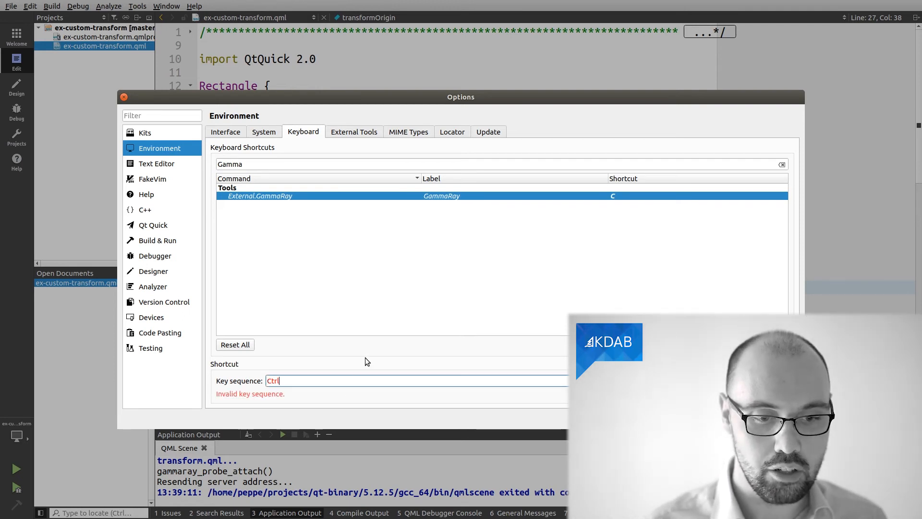
{"action": "type", "text": "Alt"}
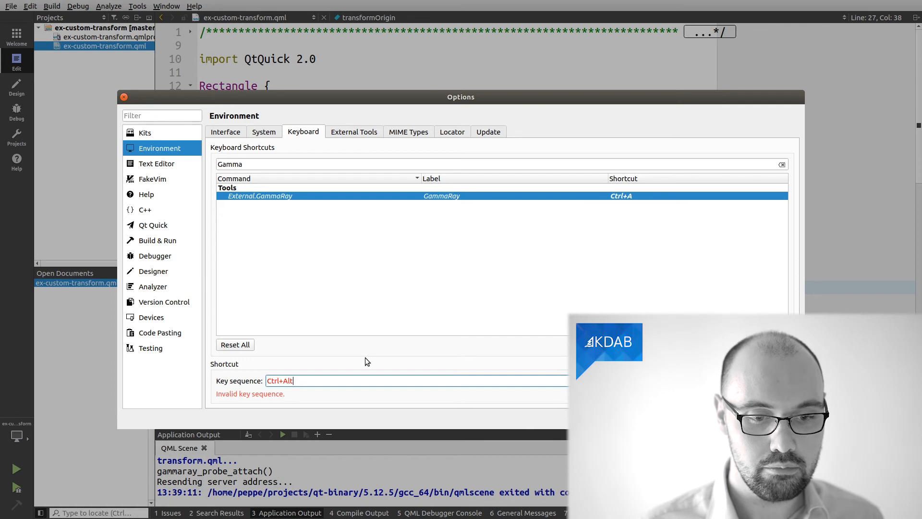
{"action": "type", "text": "G"}
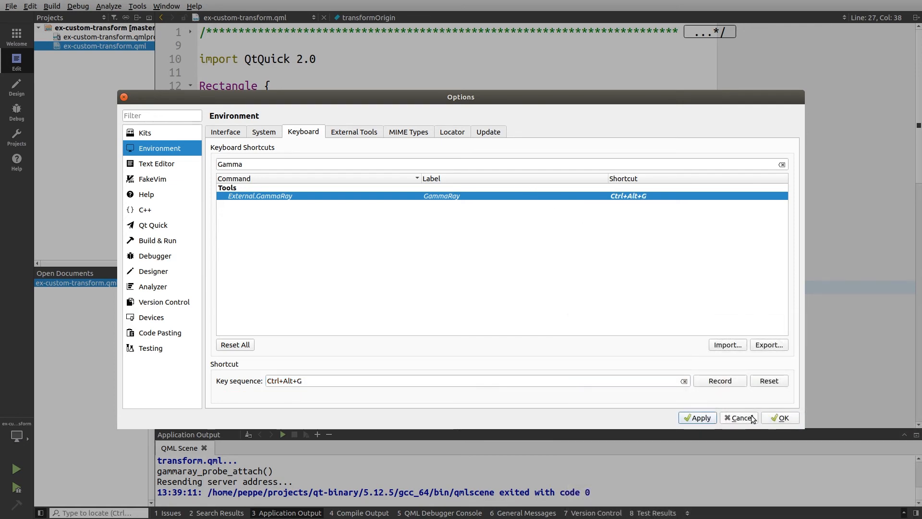
{"action": "left_click", "coordinate": [738, 418]}
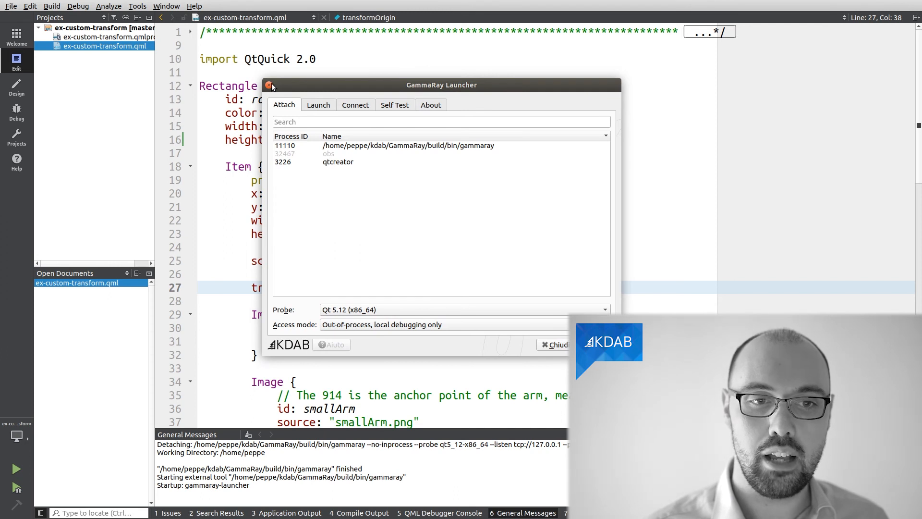
{"action": "mouse_move", "coordinate": [440, 211]}
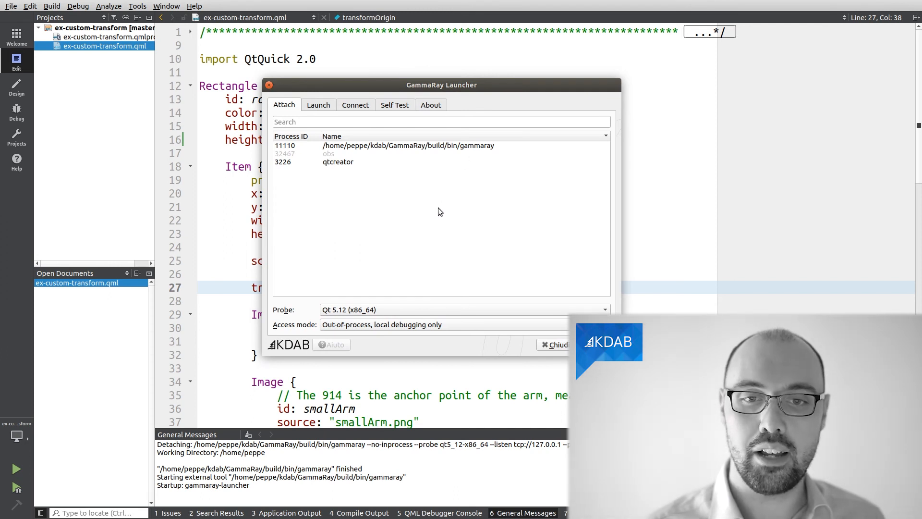